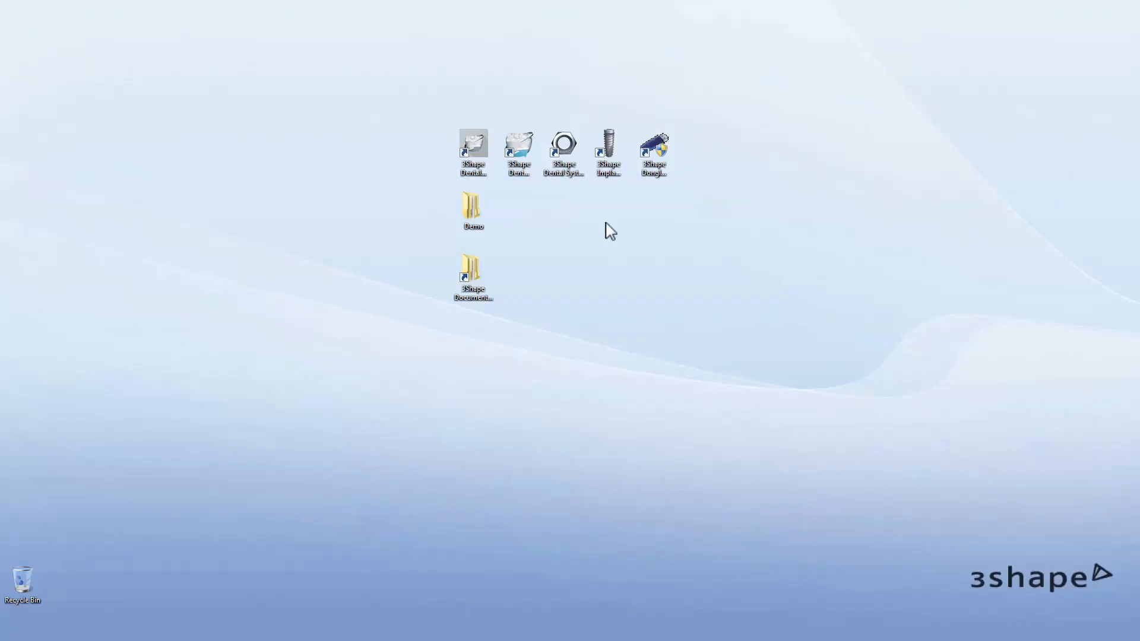
- Launch 3Shape Dental Manager from its desktop shortcut and start the Control Panel from the toolbar
click(563, 141)
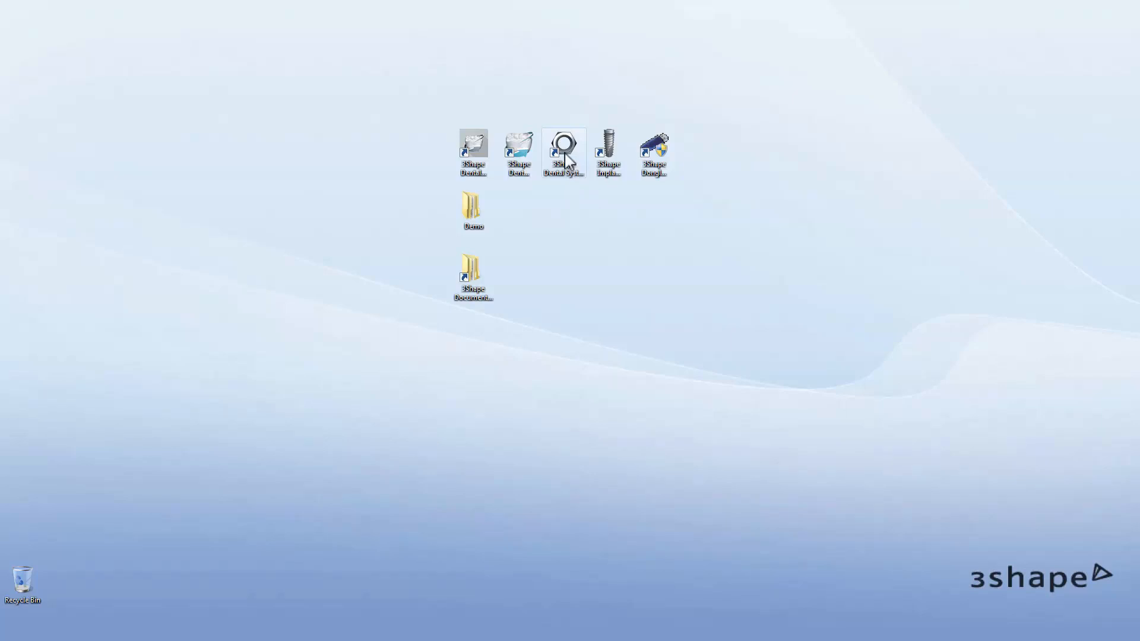
click(563, 141)
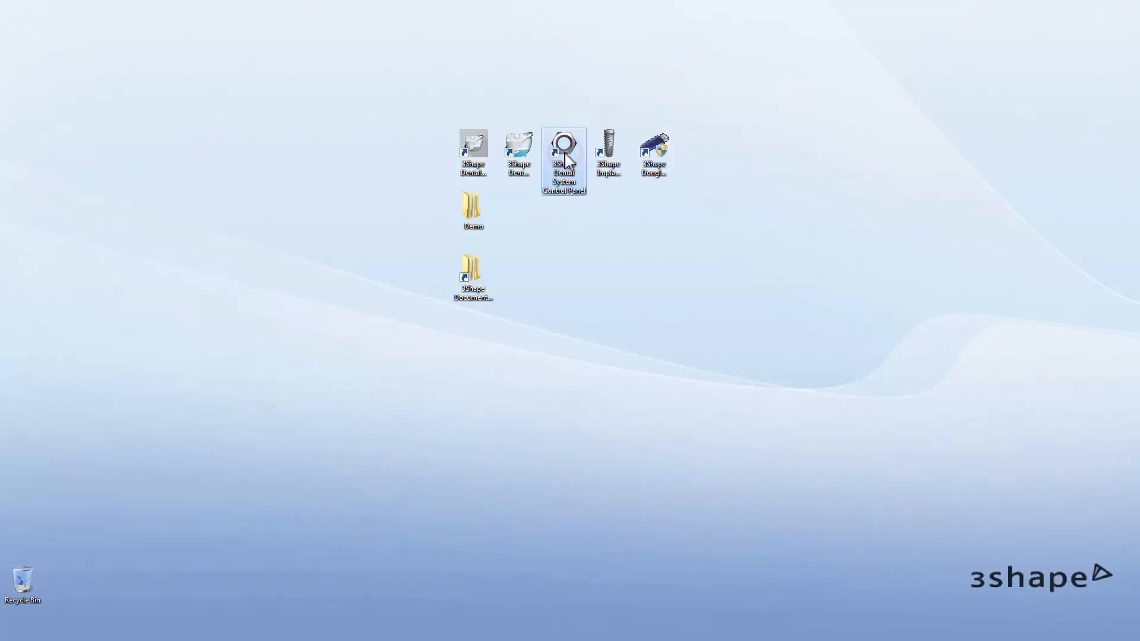
double_click(563, 143)
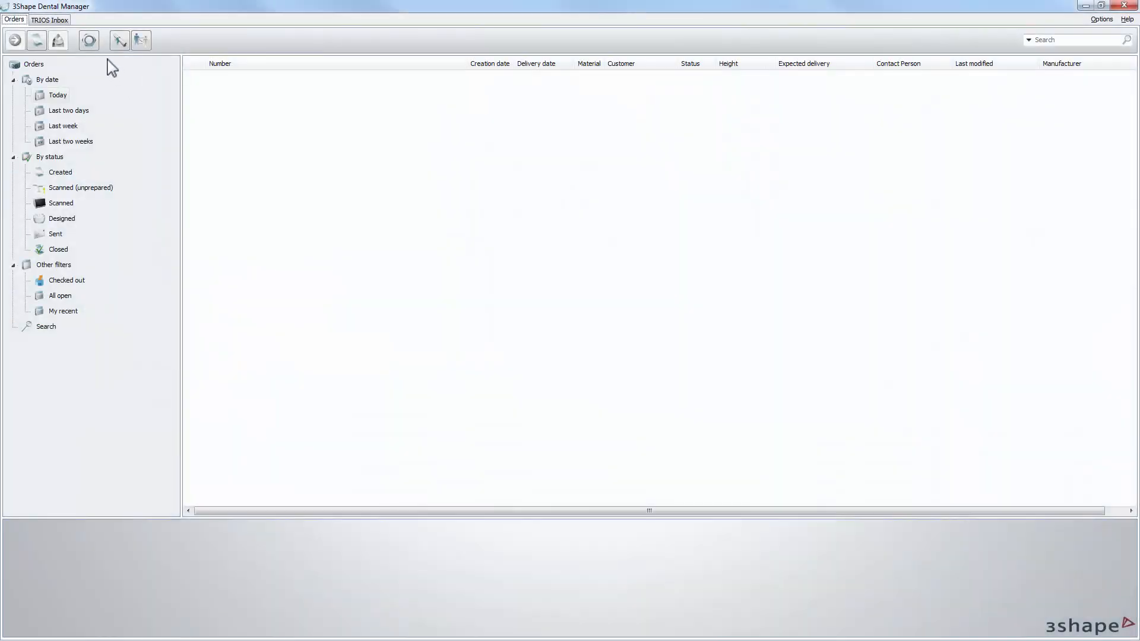
click(88, 40)
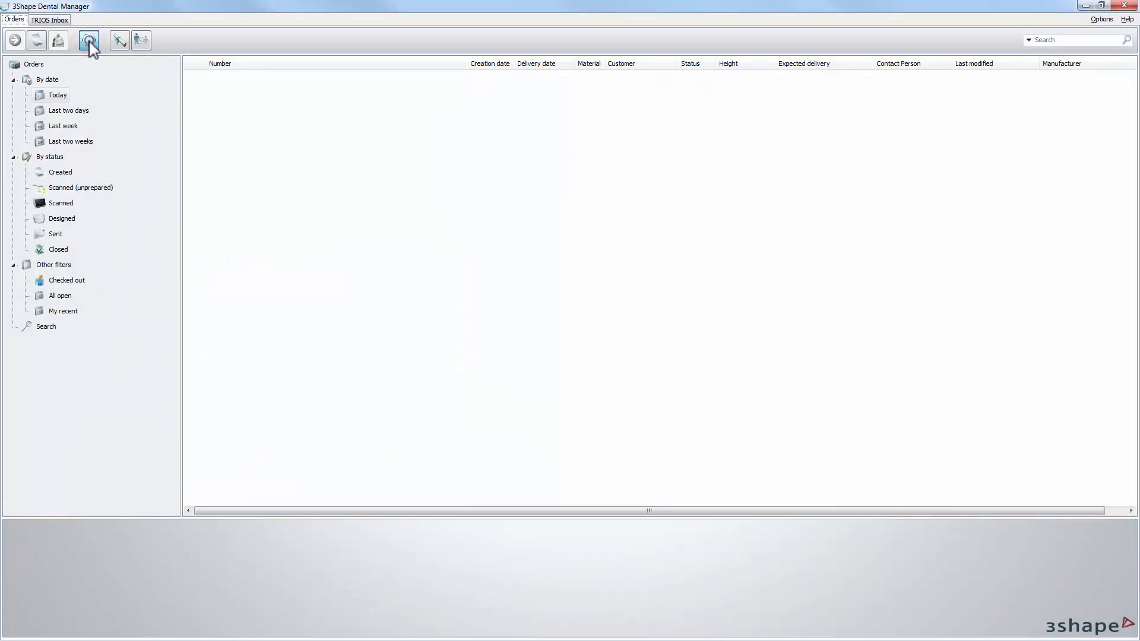
- Go to Tools > Import/Export and start Import materials
click(89, 40)
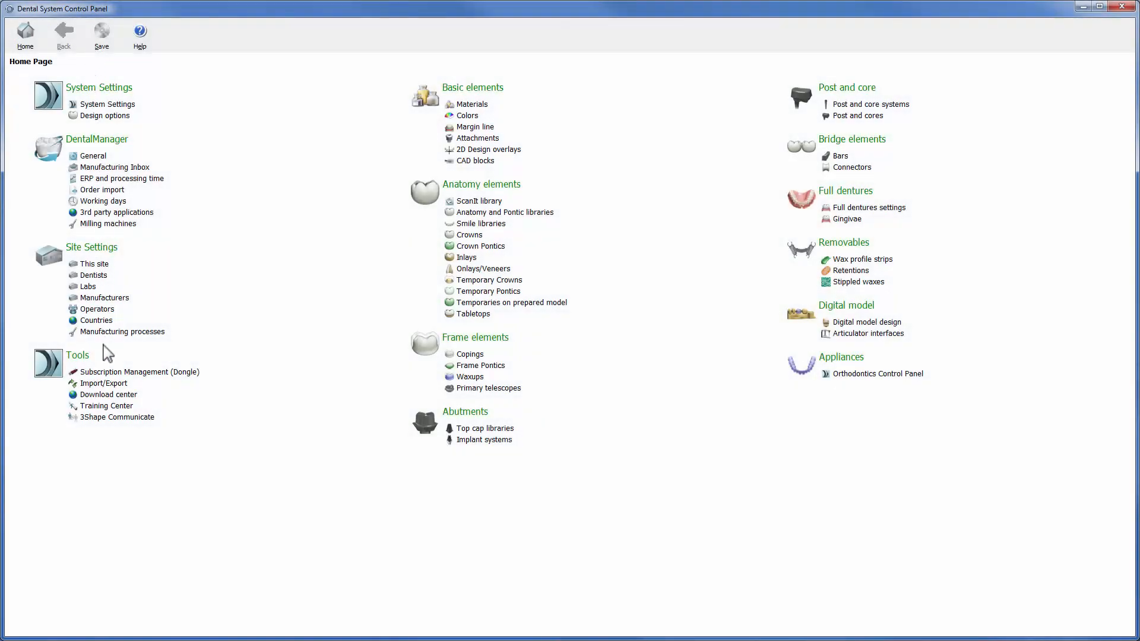
mouse_move(104, 384)
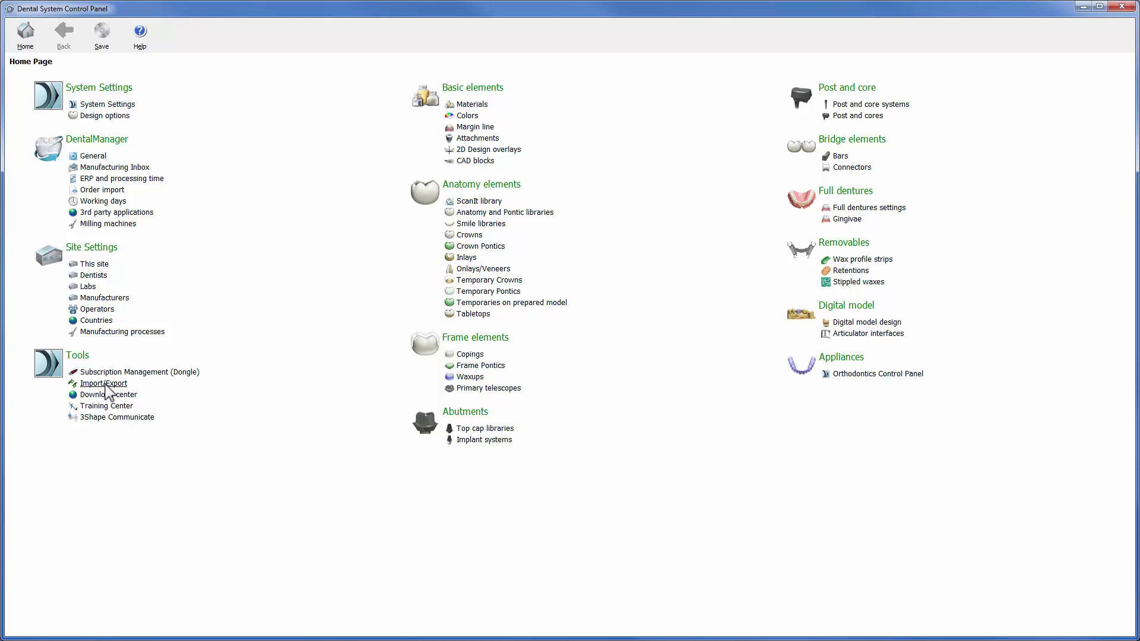
click(102, 383)
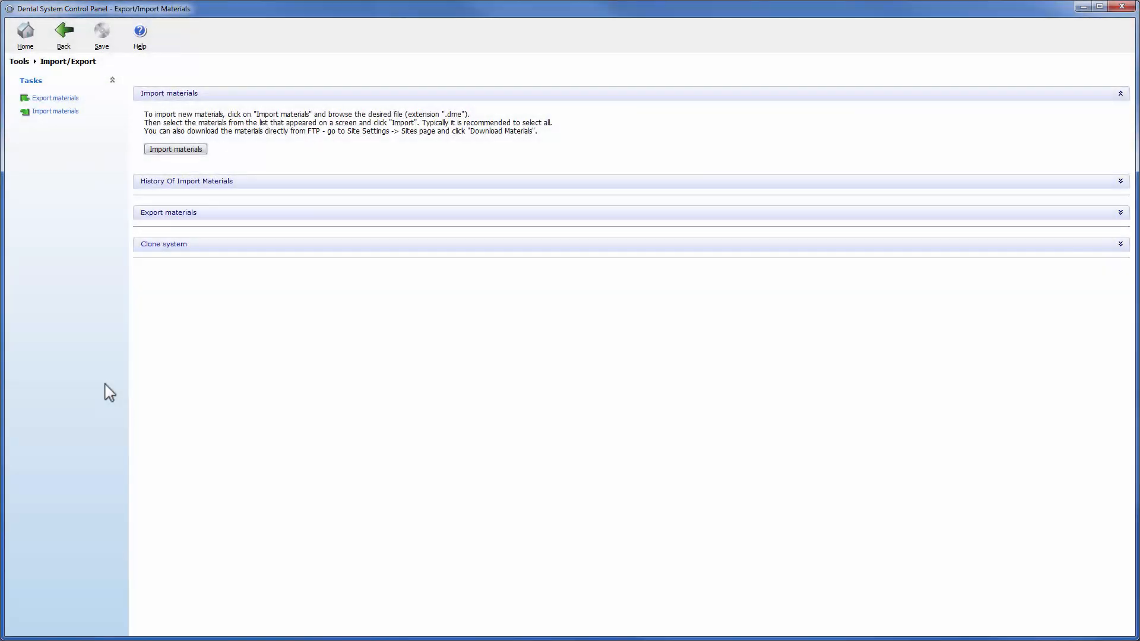
mouse_move(117, 363)
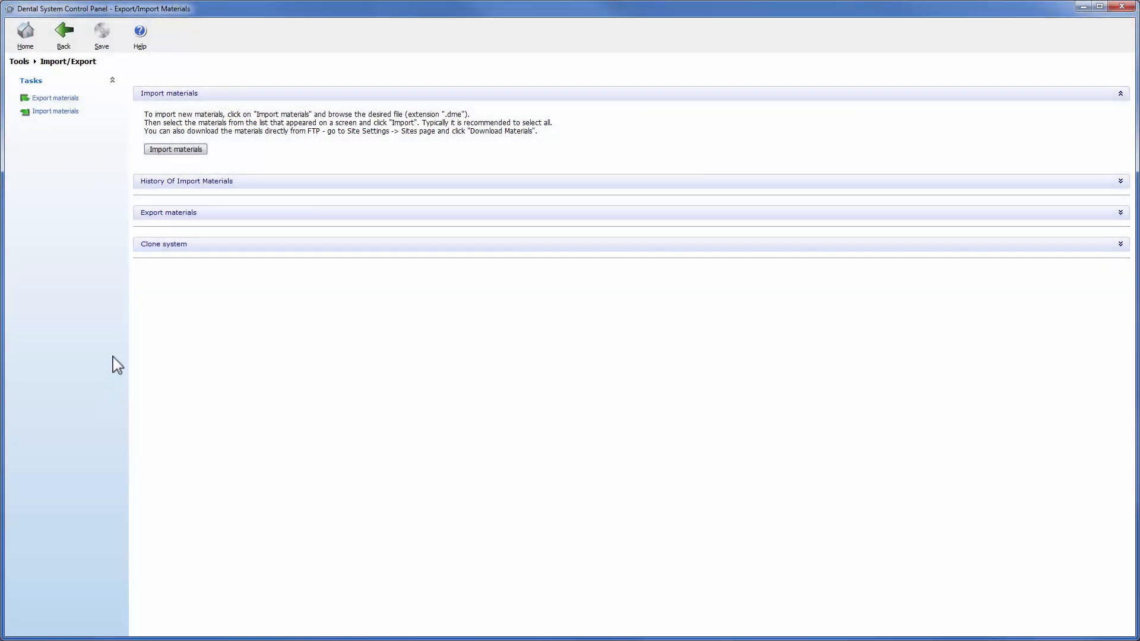
click(175, 149)
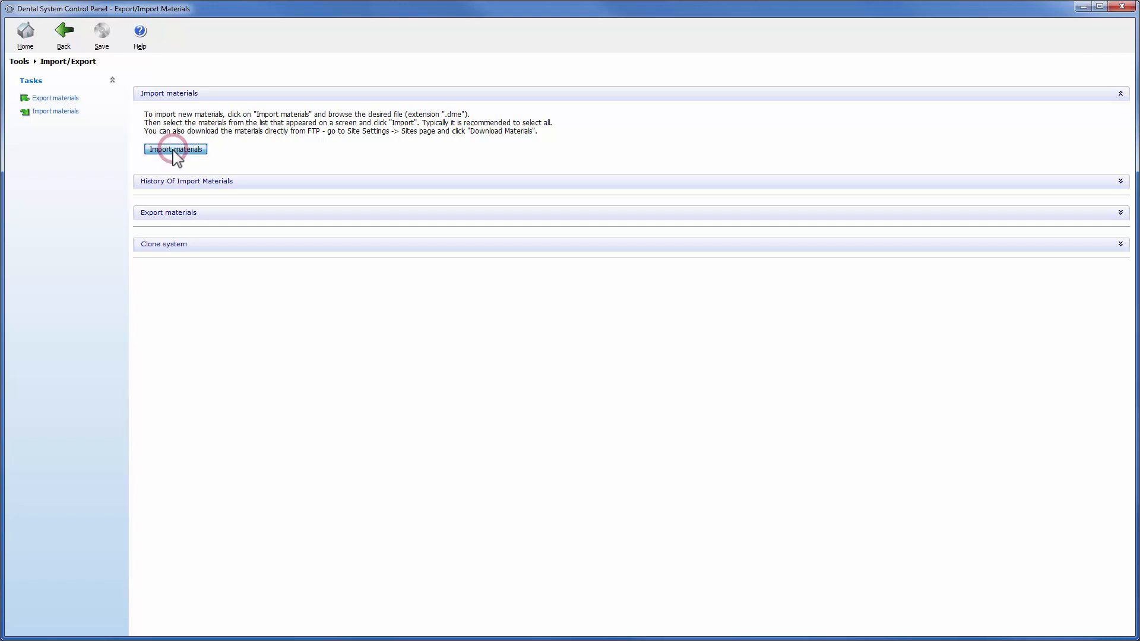
- Select CAD Blocks 13.11.15 V3.4.dme in the Open dialog as the file to import
click(176, 149)
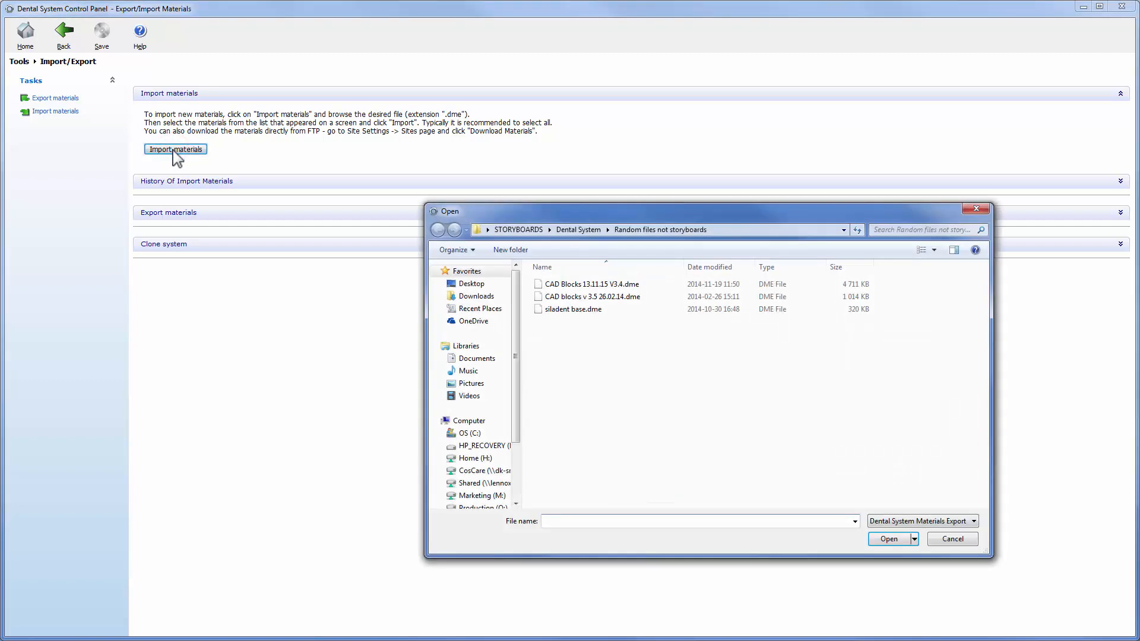
mouse_move(198, 166)
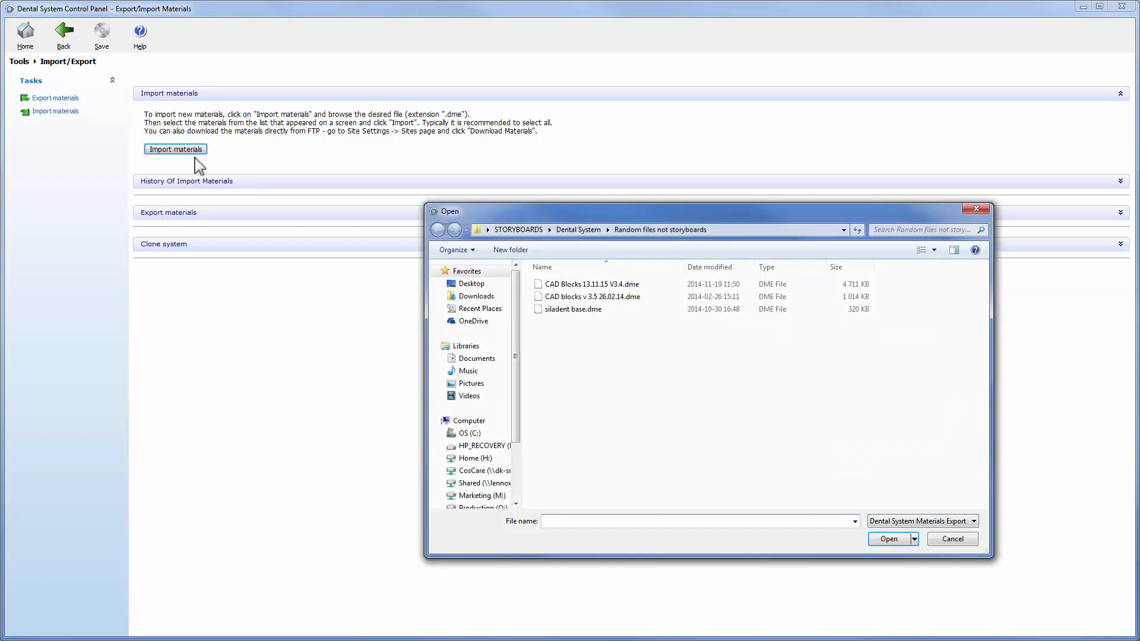
mouse_move(676, 331)
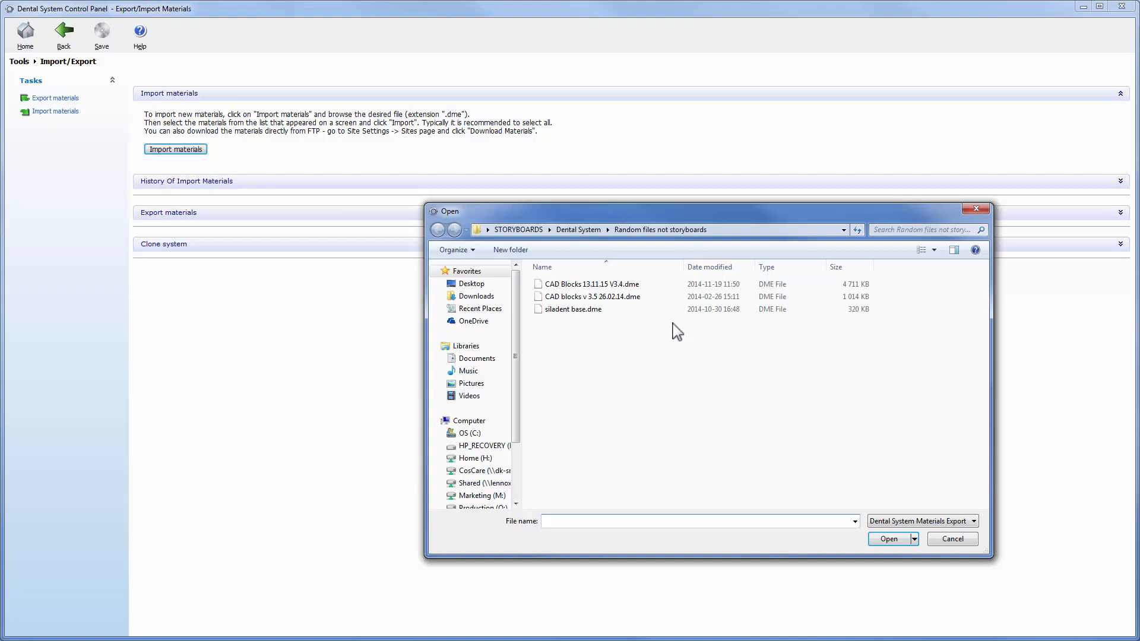
mouse_move(652, 293)
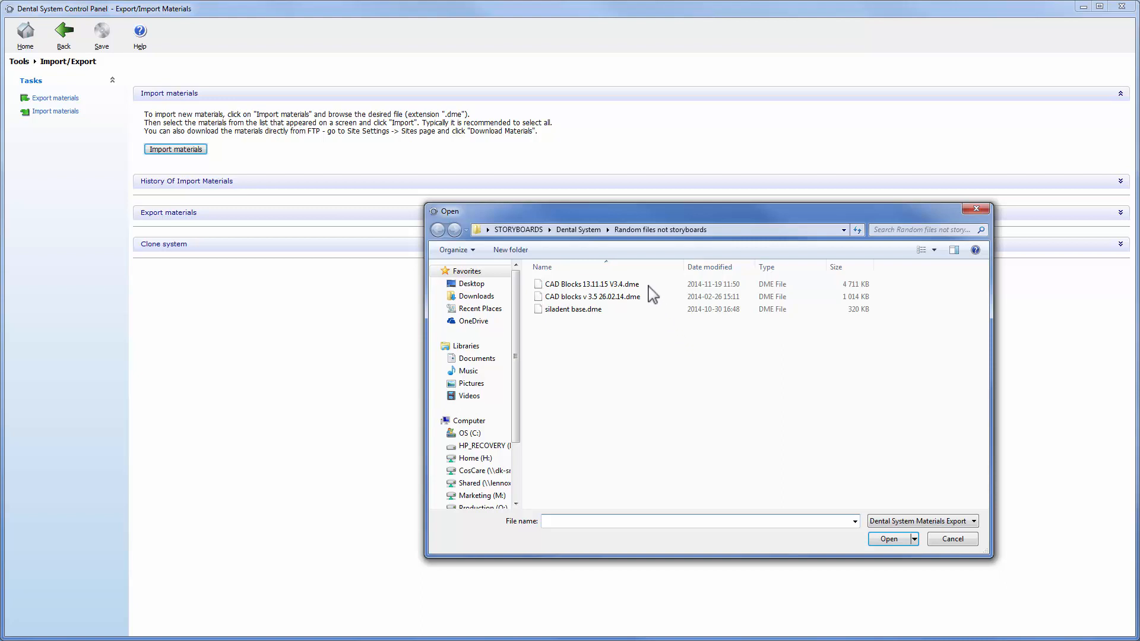
click(589, 284)
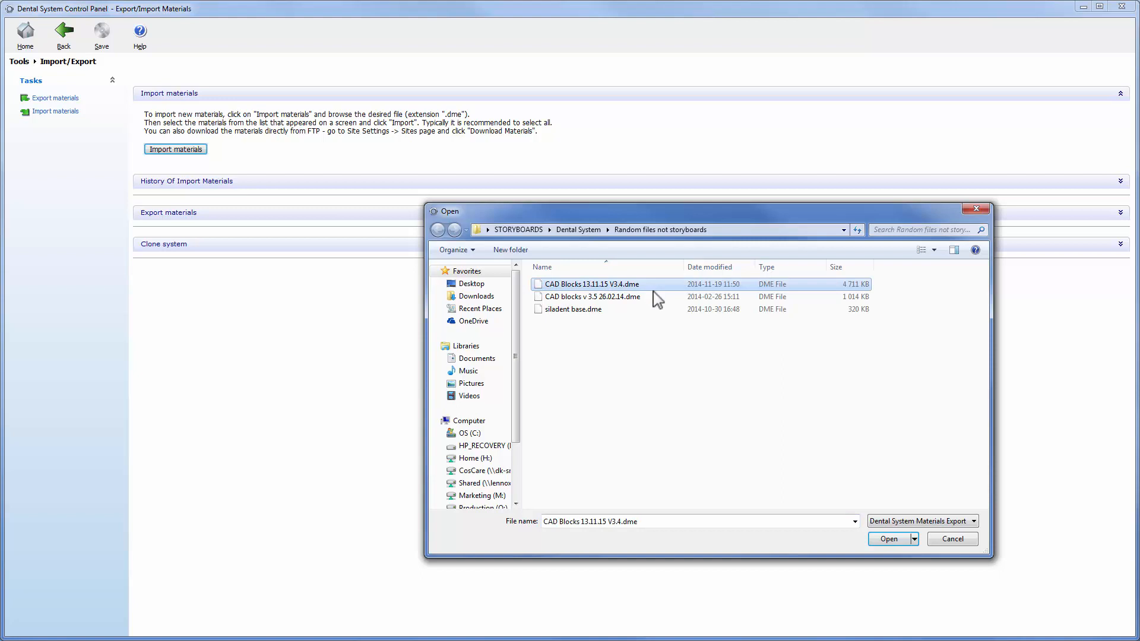
click(889, 539)
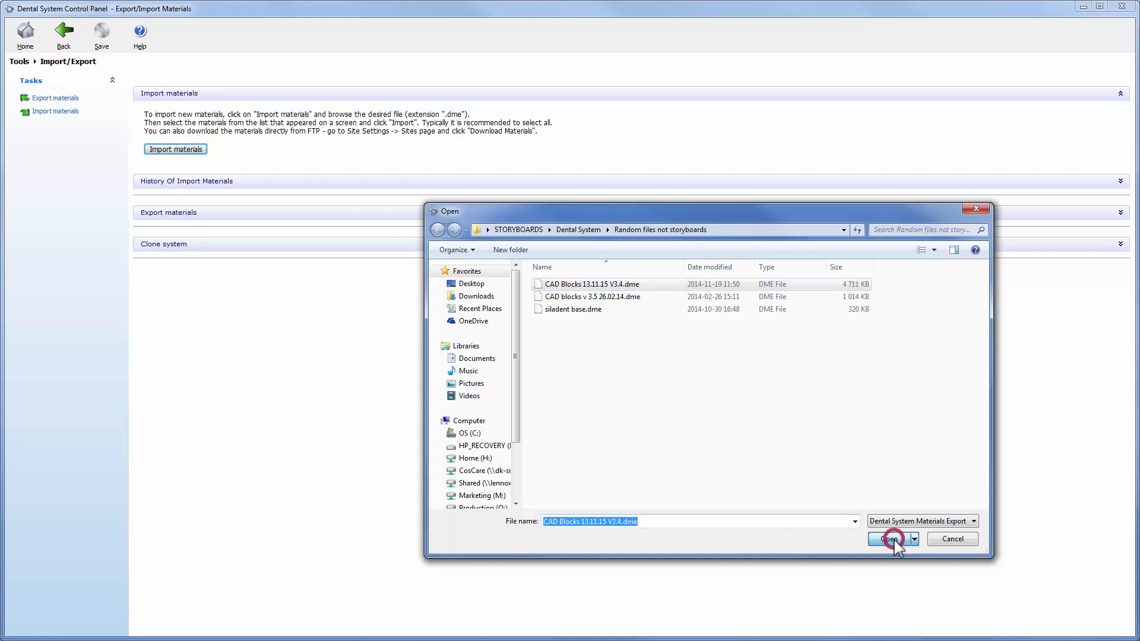
- Review the Anatomy/Pontic and CAD blocks groups, keep everything checked and import all materials
click(888, 539)
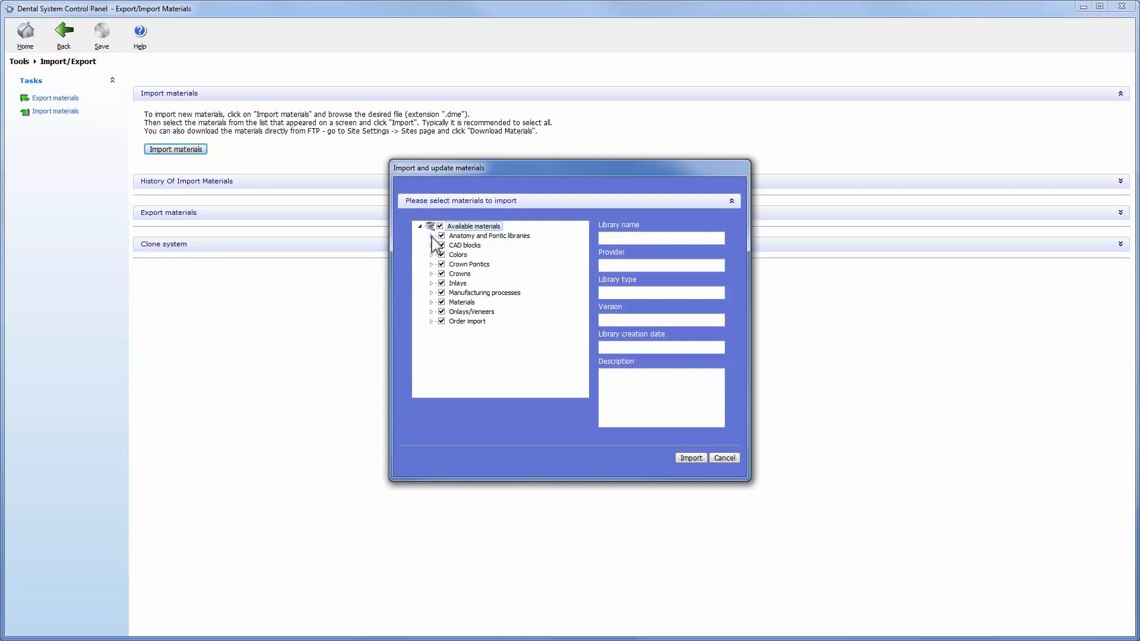
click(431, 235)
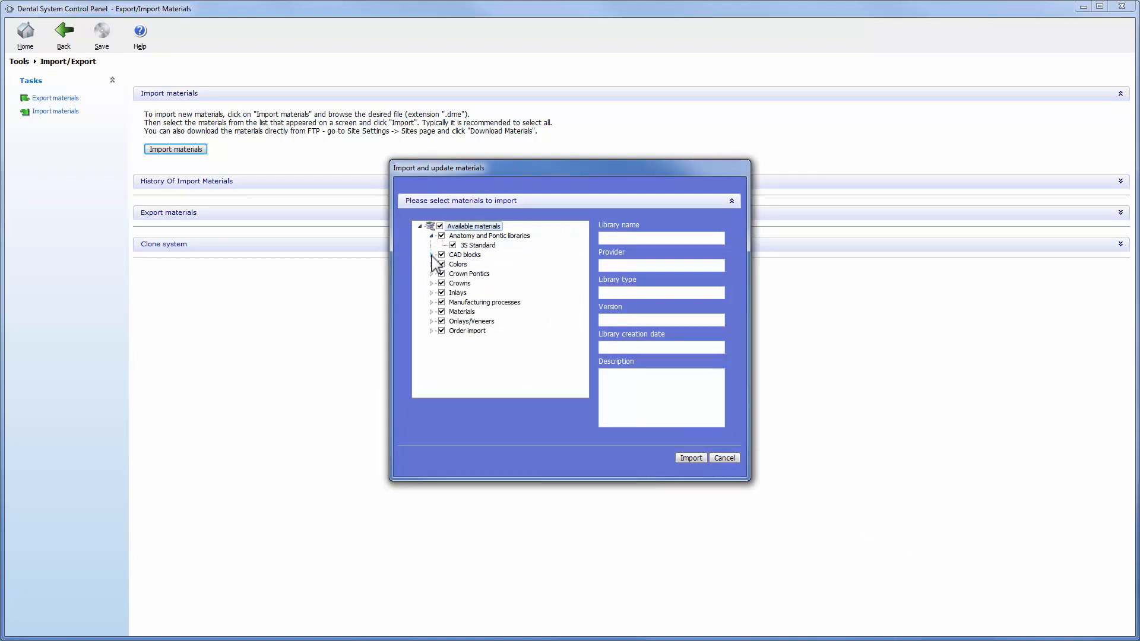
click(432, 254)
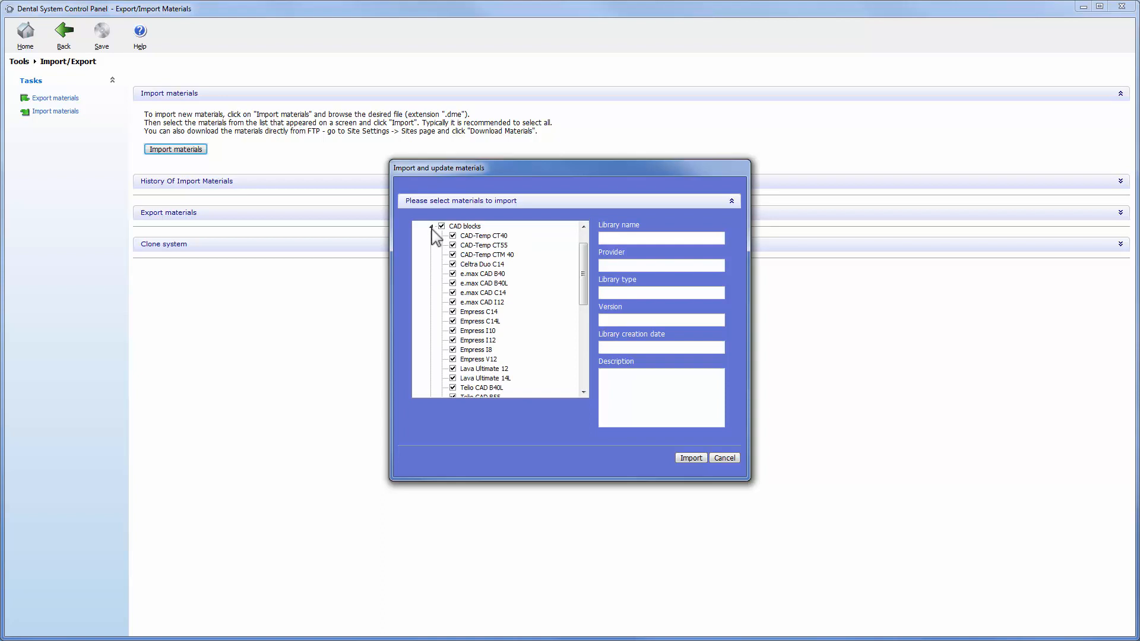
click(420, 226)
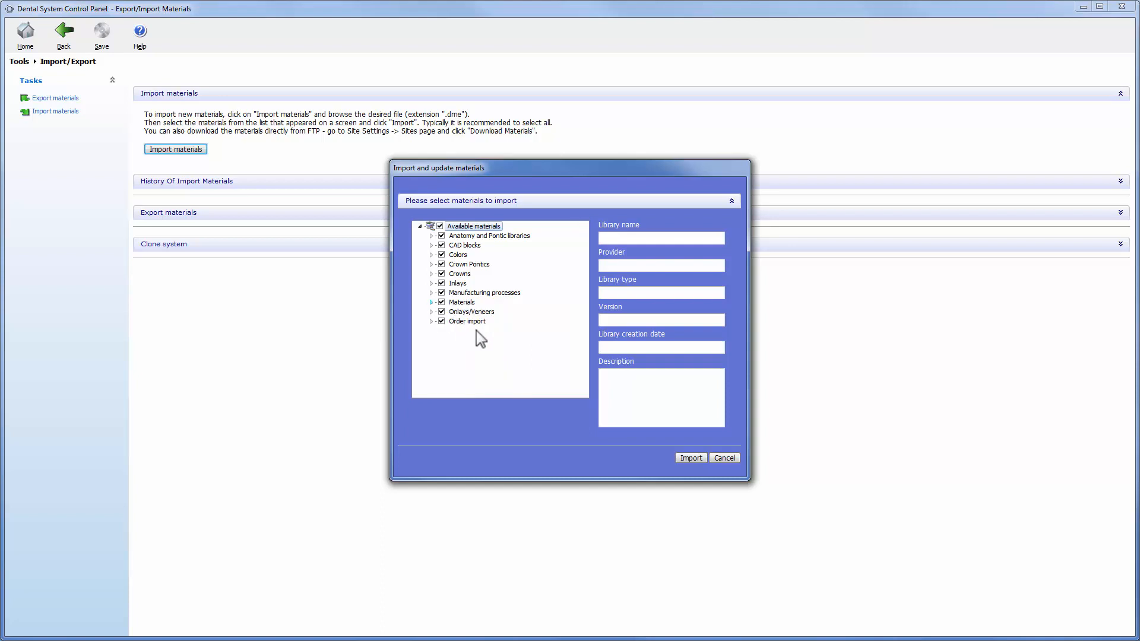
click(689, 457)
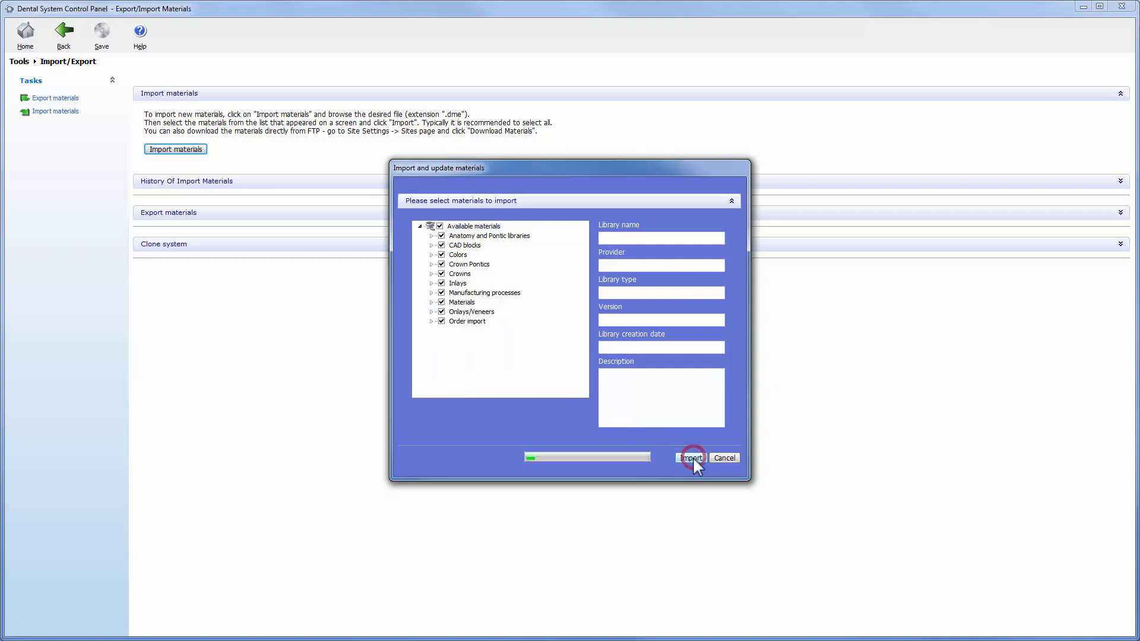
click(689, 458)
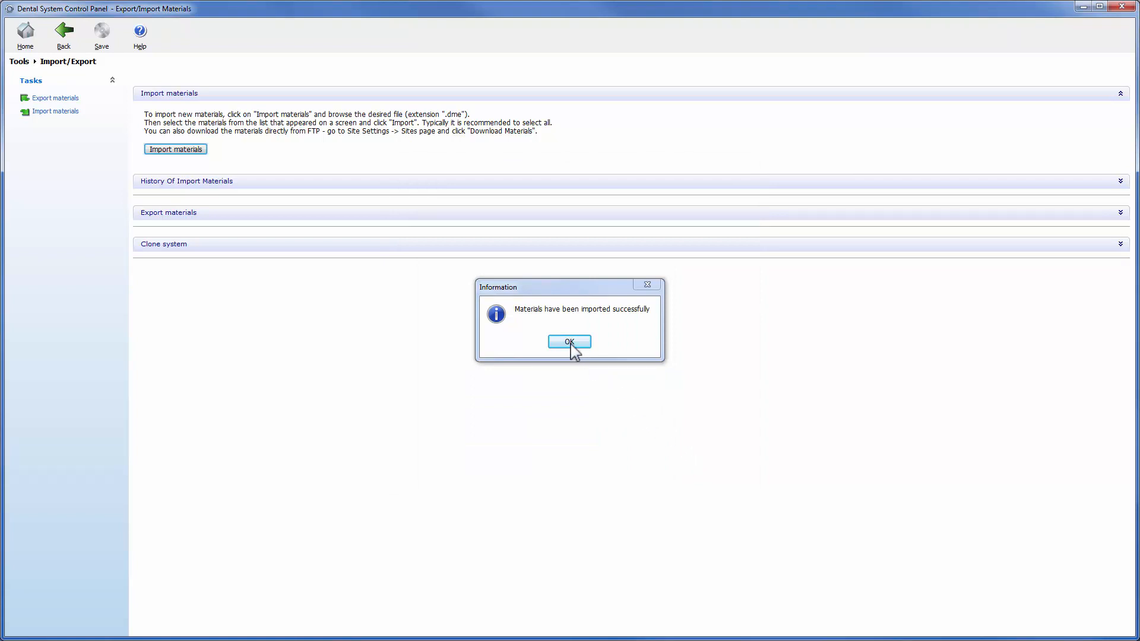
- Acknowledge the 'materials imported successfully' information message with OK
click(569, 342)
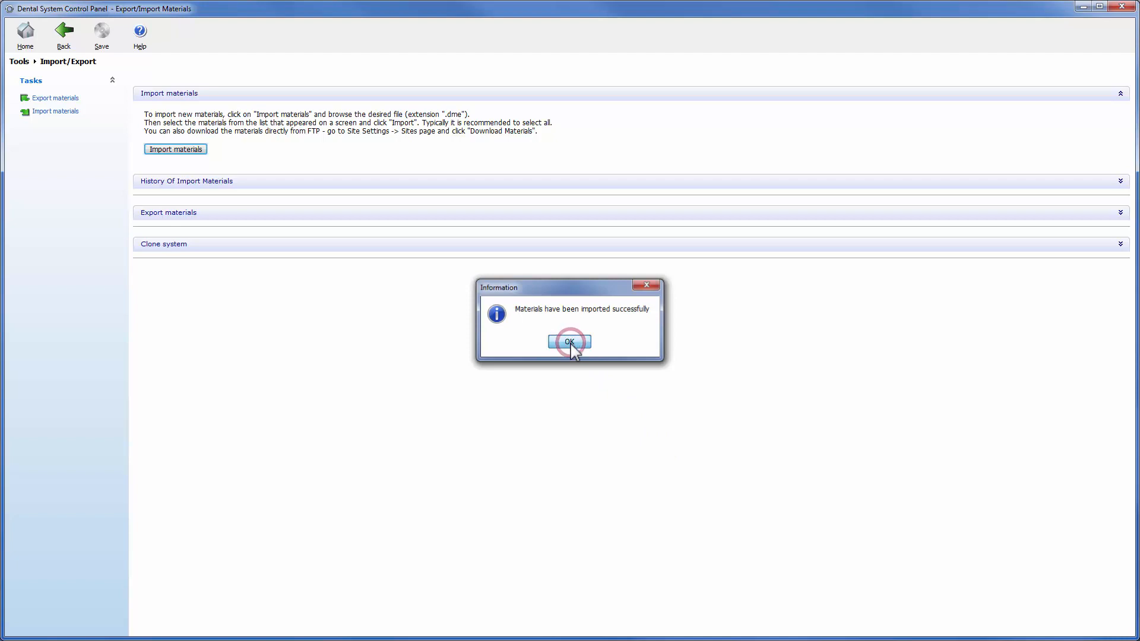
click(569, 342)
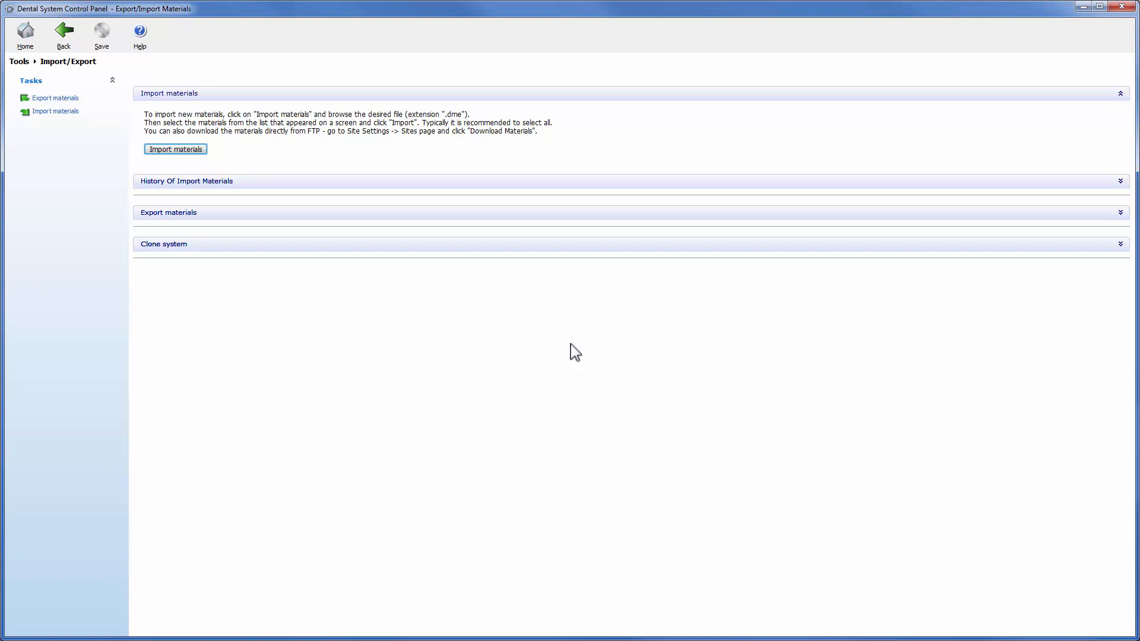
mouse_move(280, 209)
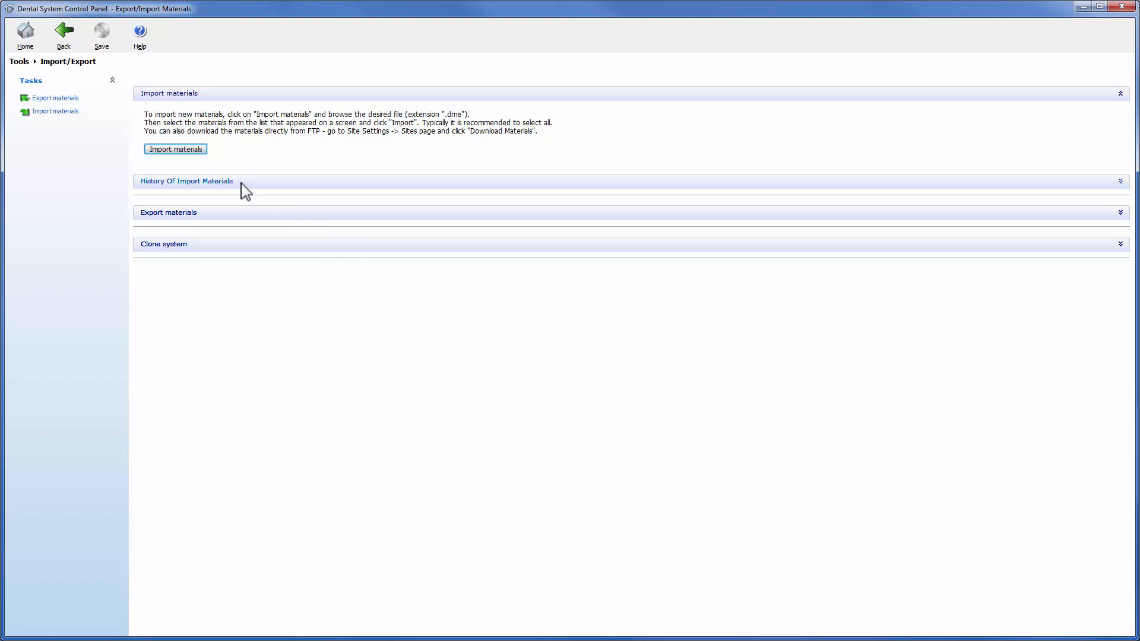
- Expand History Of Import Materials showing the CAD Blocks entry, close the panel and confirm saving with Yes
click(186, 180)
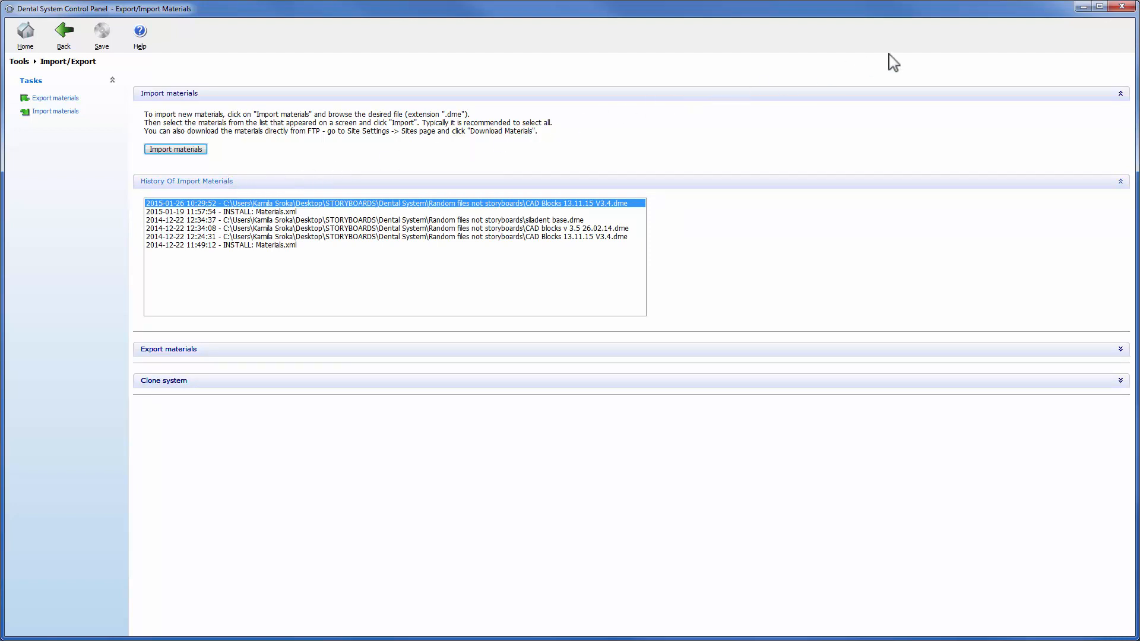
click(1126, 7)
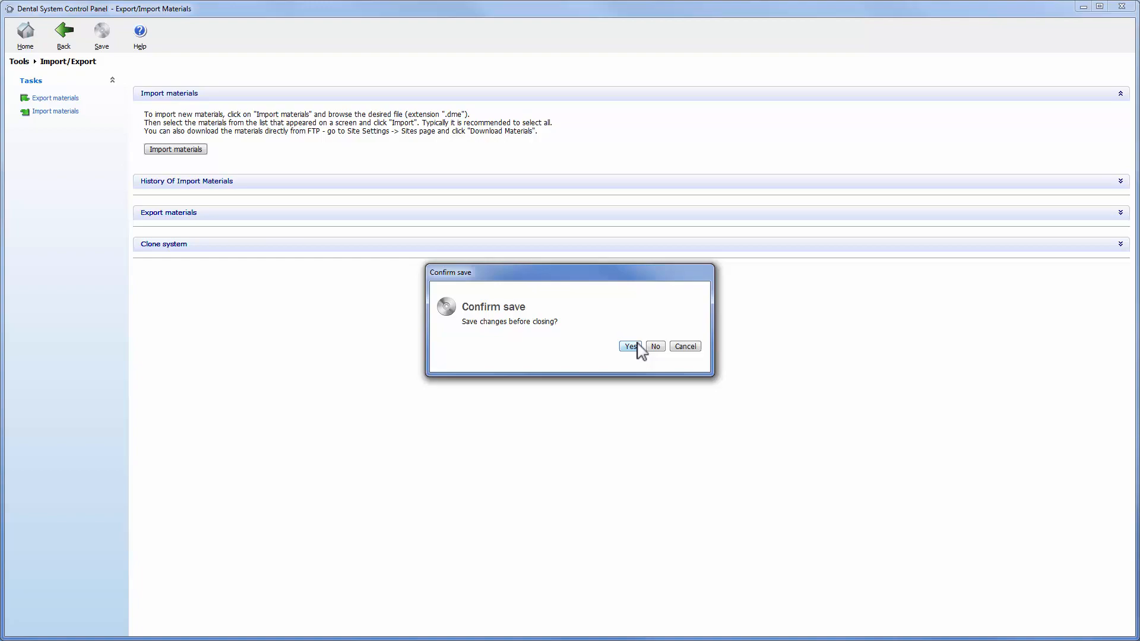
click(628, 346)
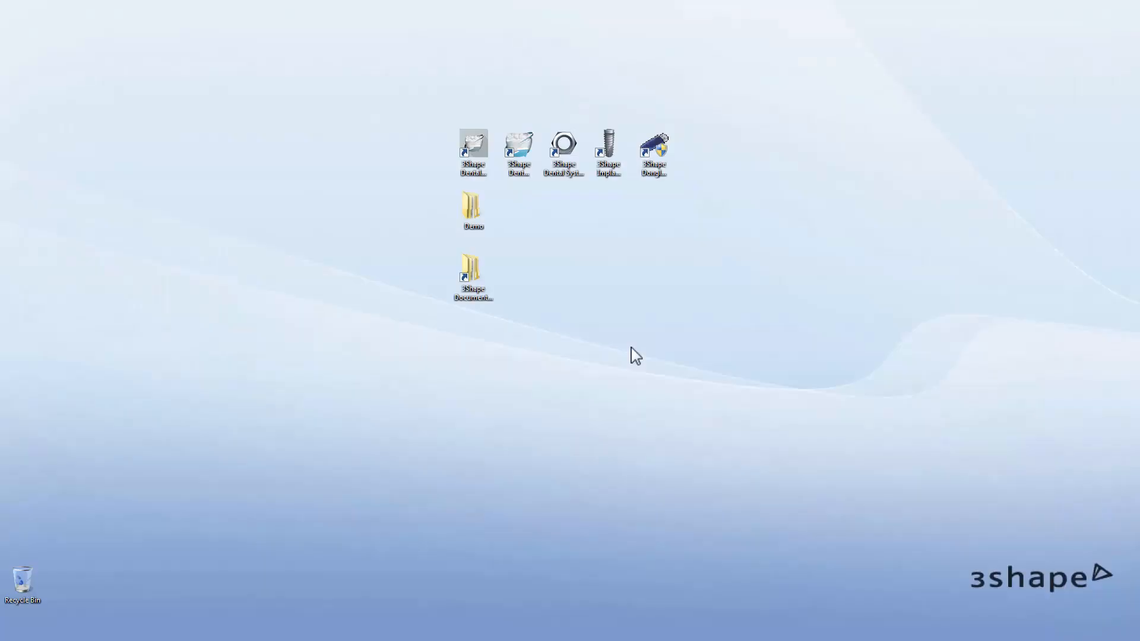